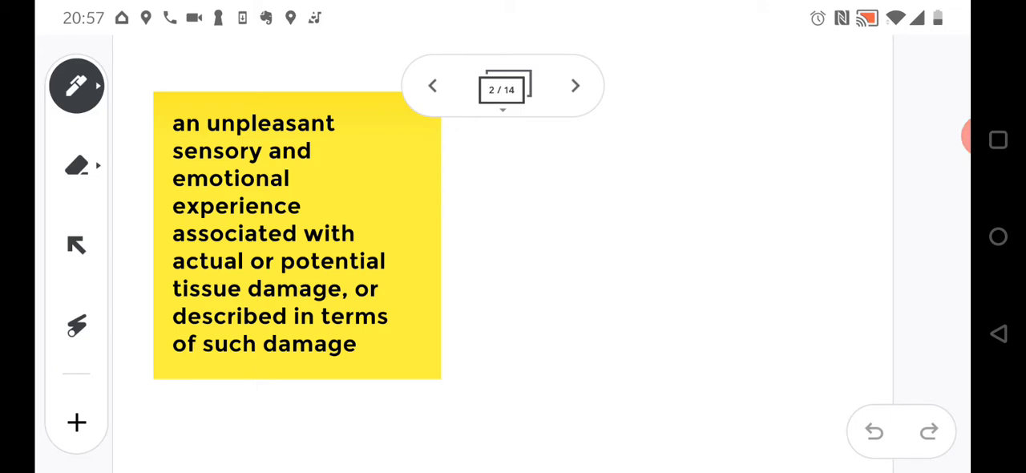
Sweep the laser pointer across the sticky note's pain definition text without leaving marks
left_click(77, 324)
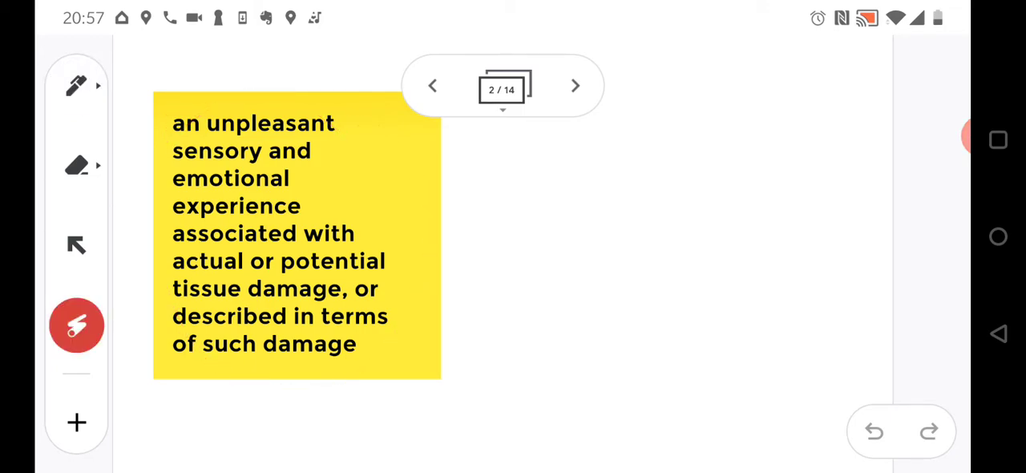
left_click_drag(163, 138, 340, 128)
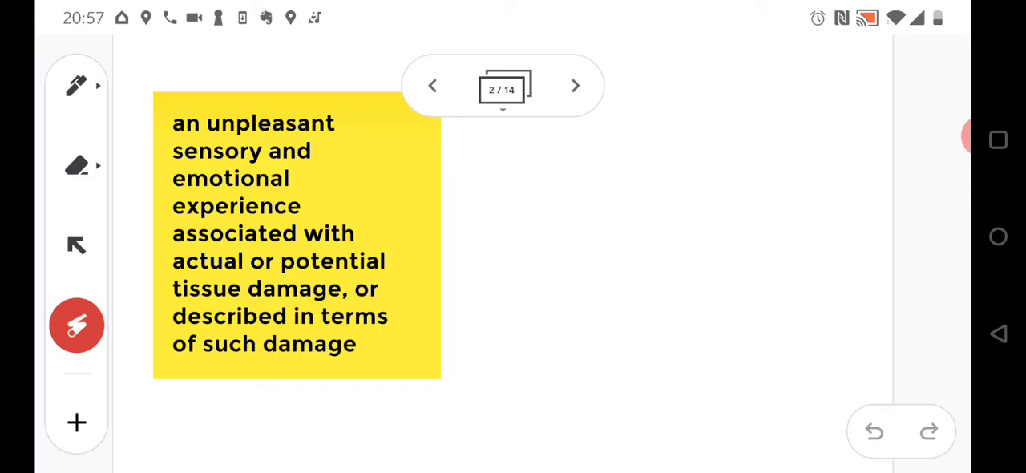
left_click_drag(171, 299, 388, 295)
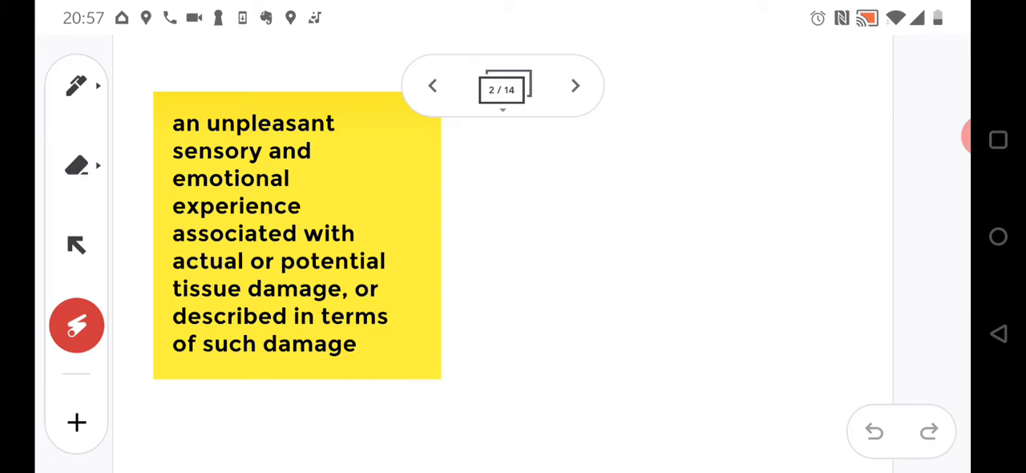
With the red pen, underline the words 'emotional' and 'tissue' in the pain definition
left_click(77, 85)
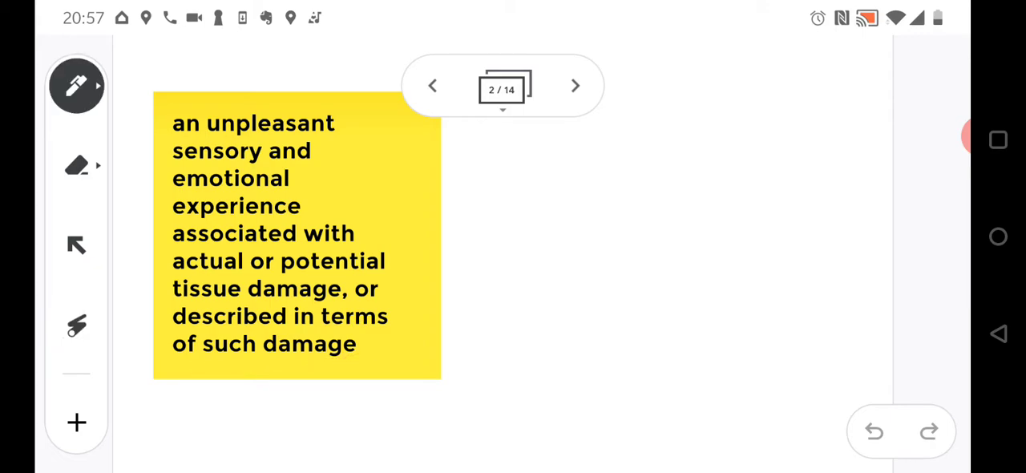
left_click(77, 87)
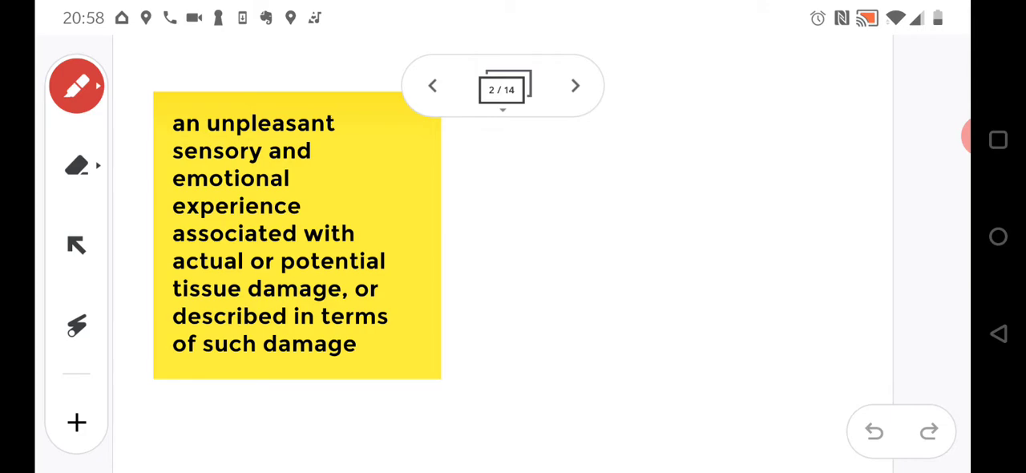
left_click_drag(172, 183, 290, 178)
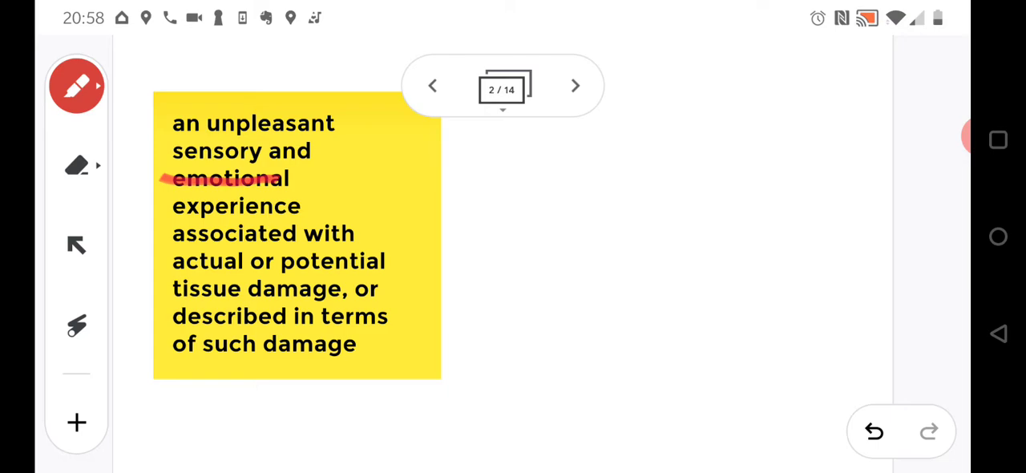
left_click_drag(173, 305, 253, 301)
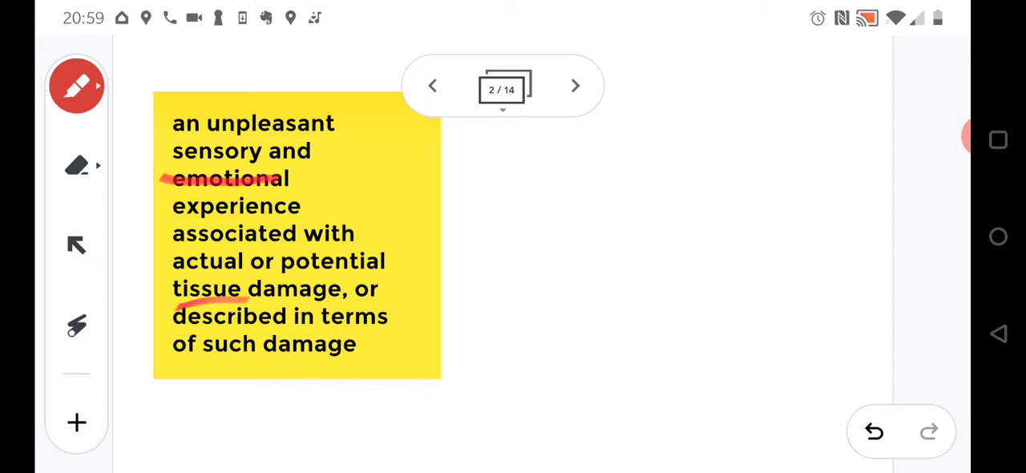